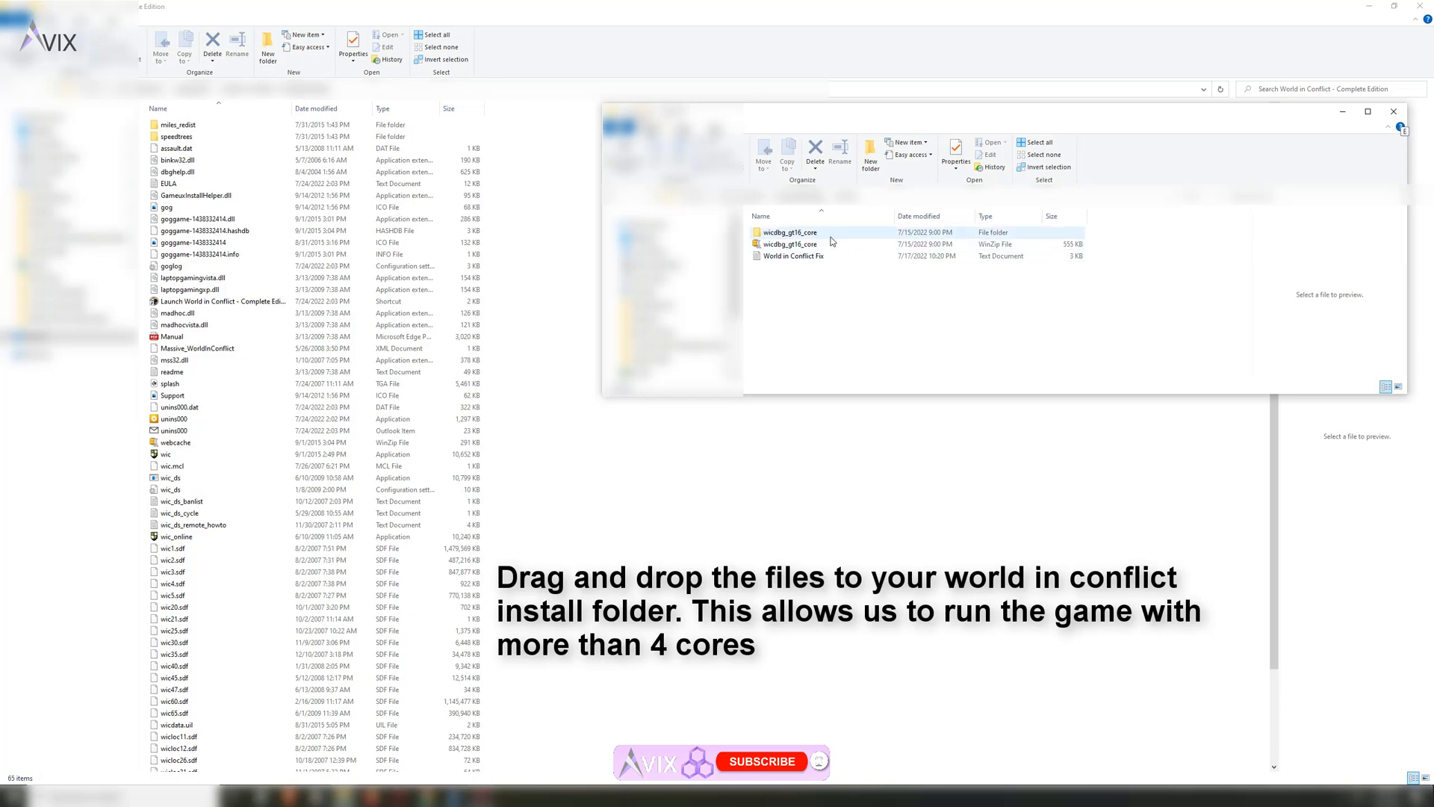
Copy the fix DLLs from wicdbg_gt16_core into the World in Conflict folder, replacing dbghelp.dll
{"action": "left_click", "coordinate": [786, 232]}
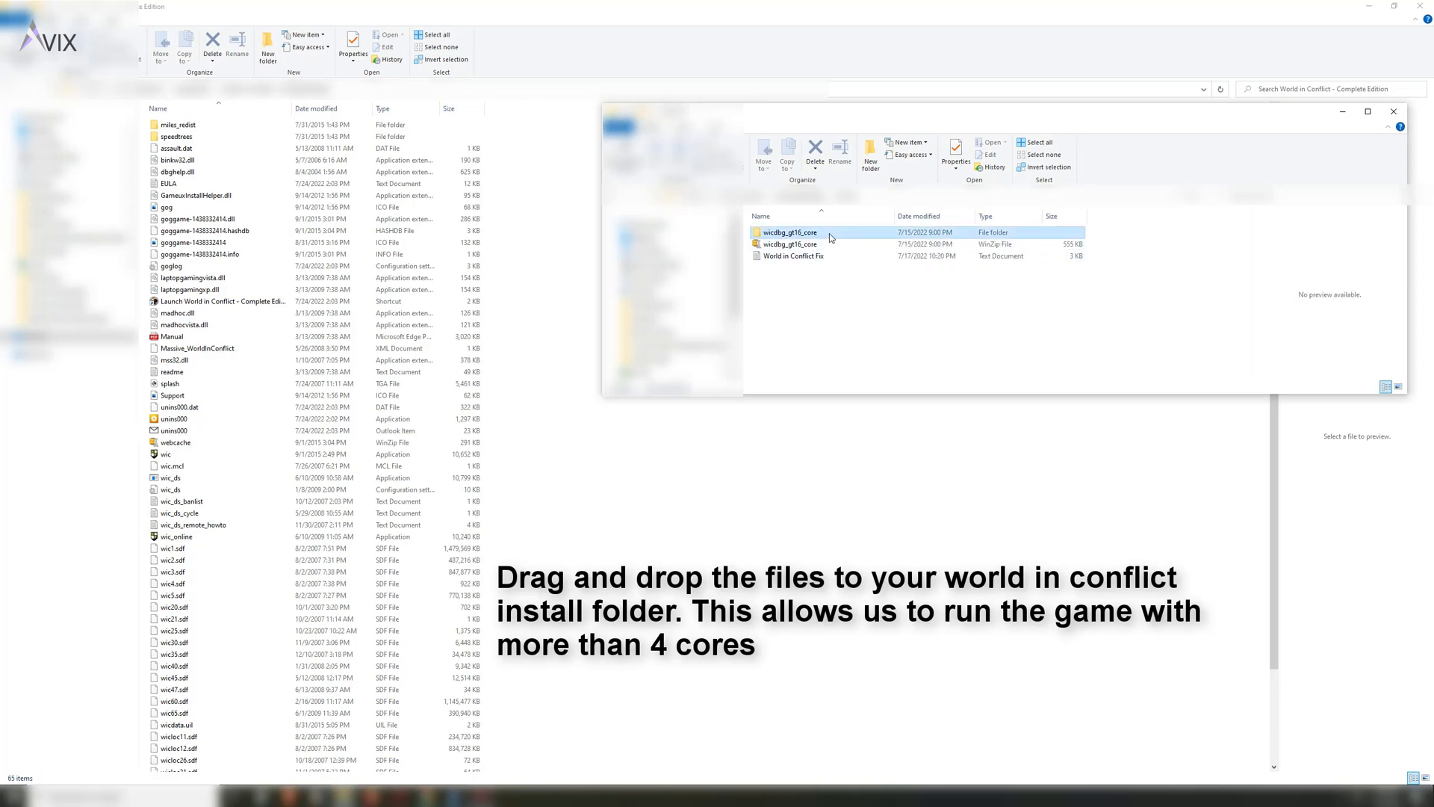
{"action": "double_click", "coordinate": [789, 231]}
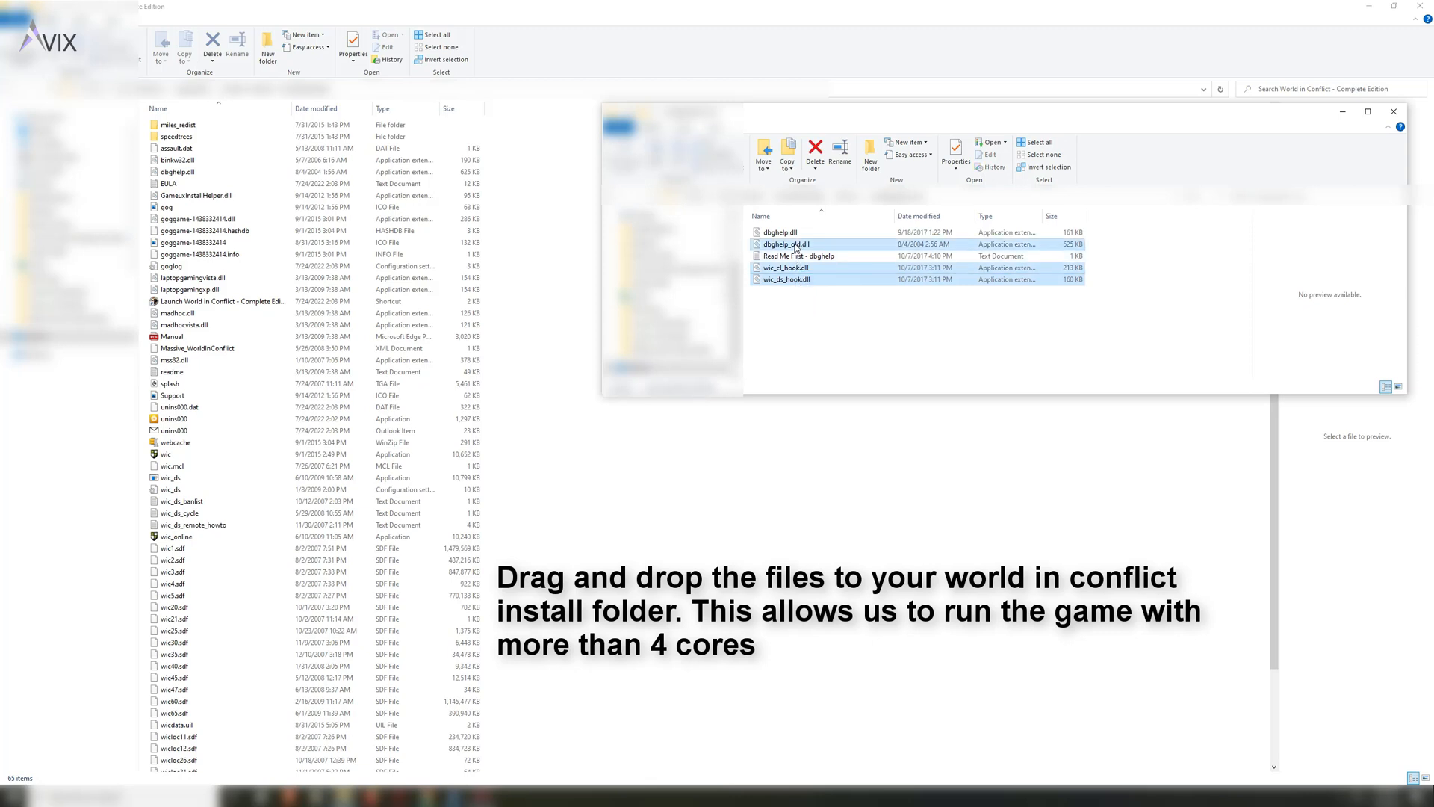
{"action": "left_click", "coordinate": [782, 231]}
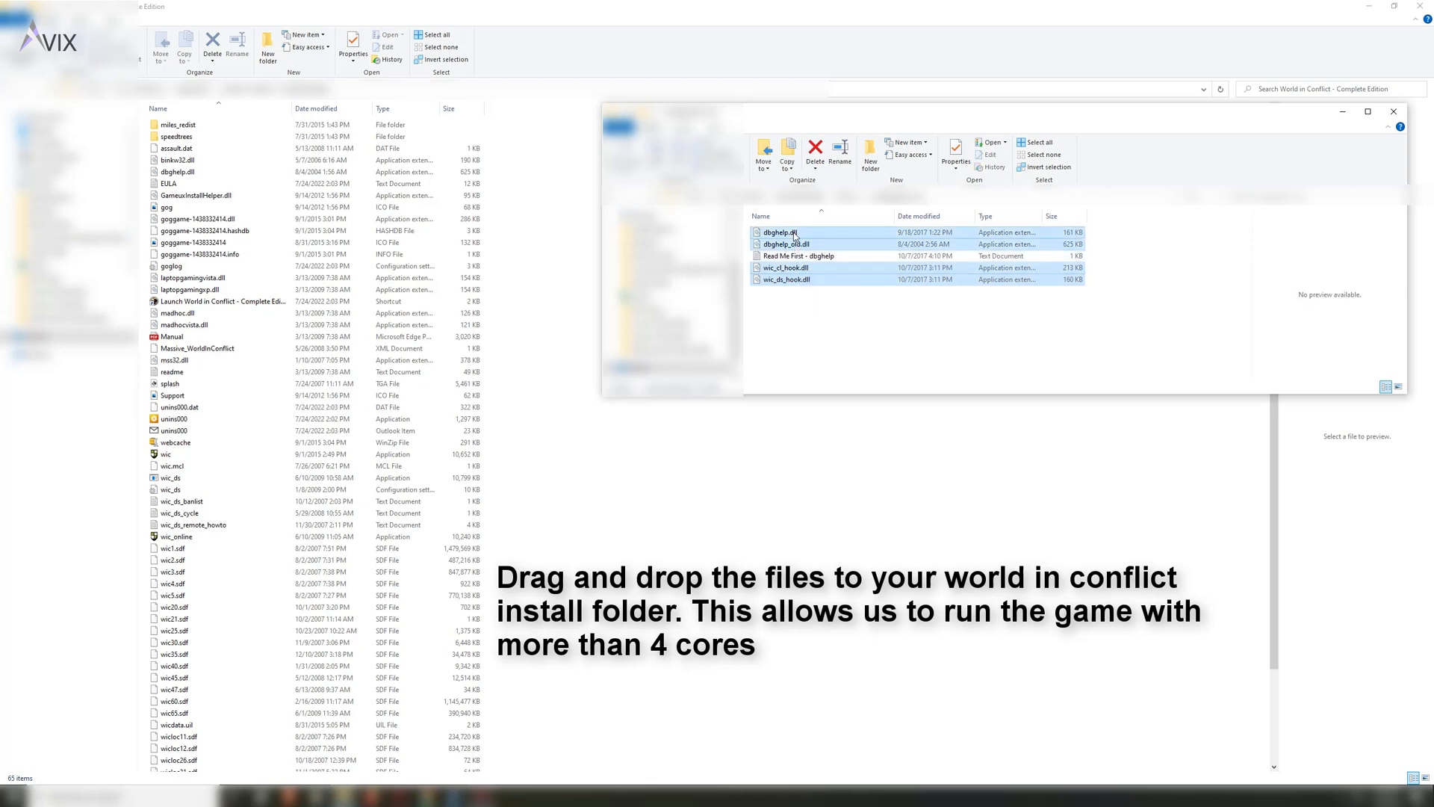
{"action": "right_click", "coordinate": [778, 232]}
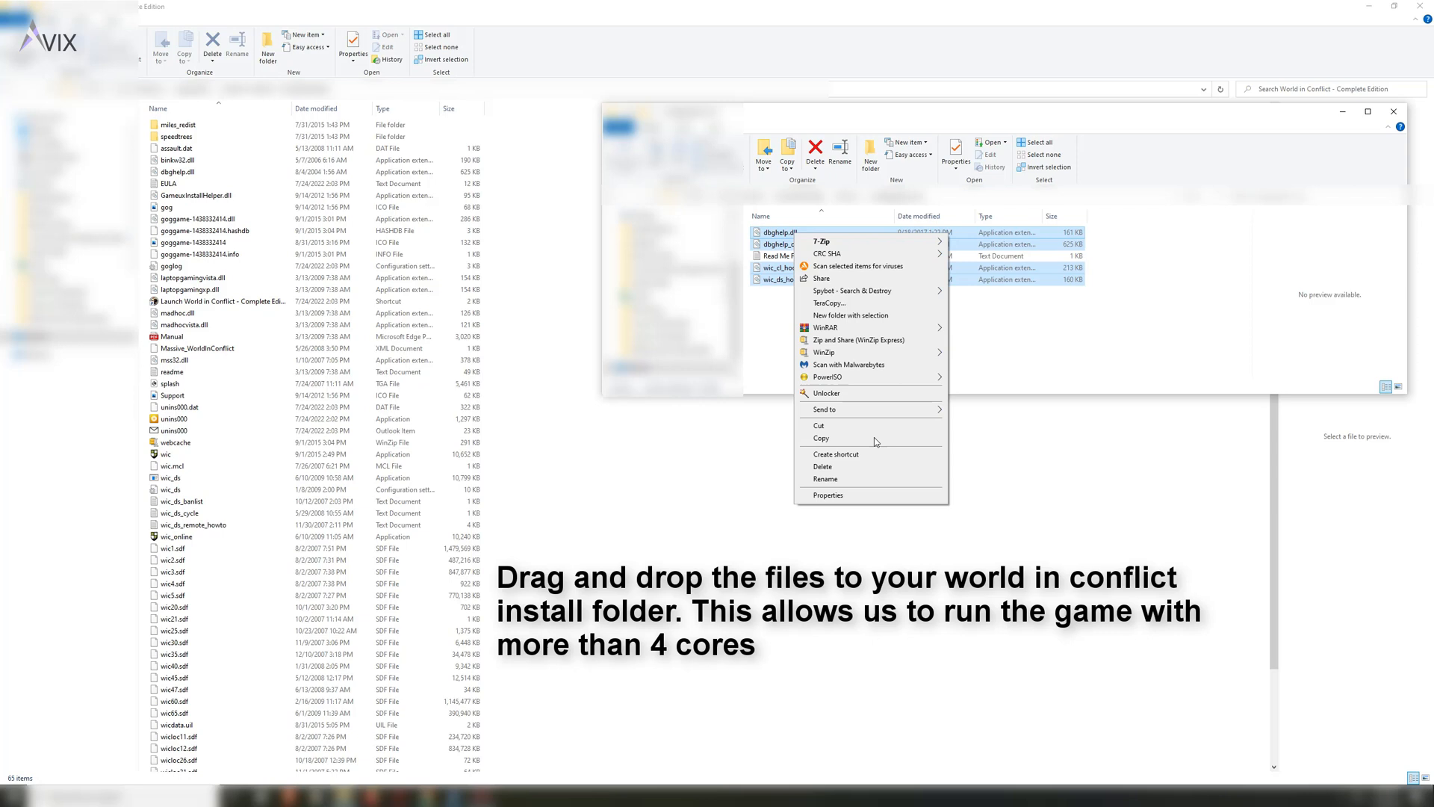
{"action": "left_click", "coordinate": [746, 473]}
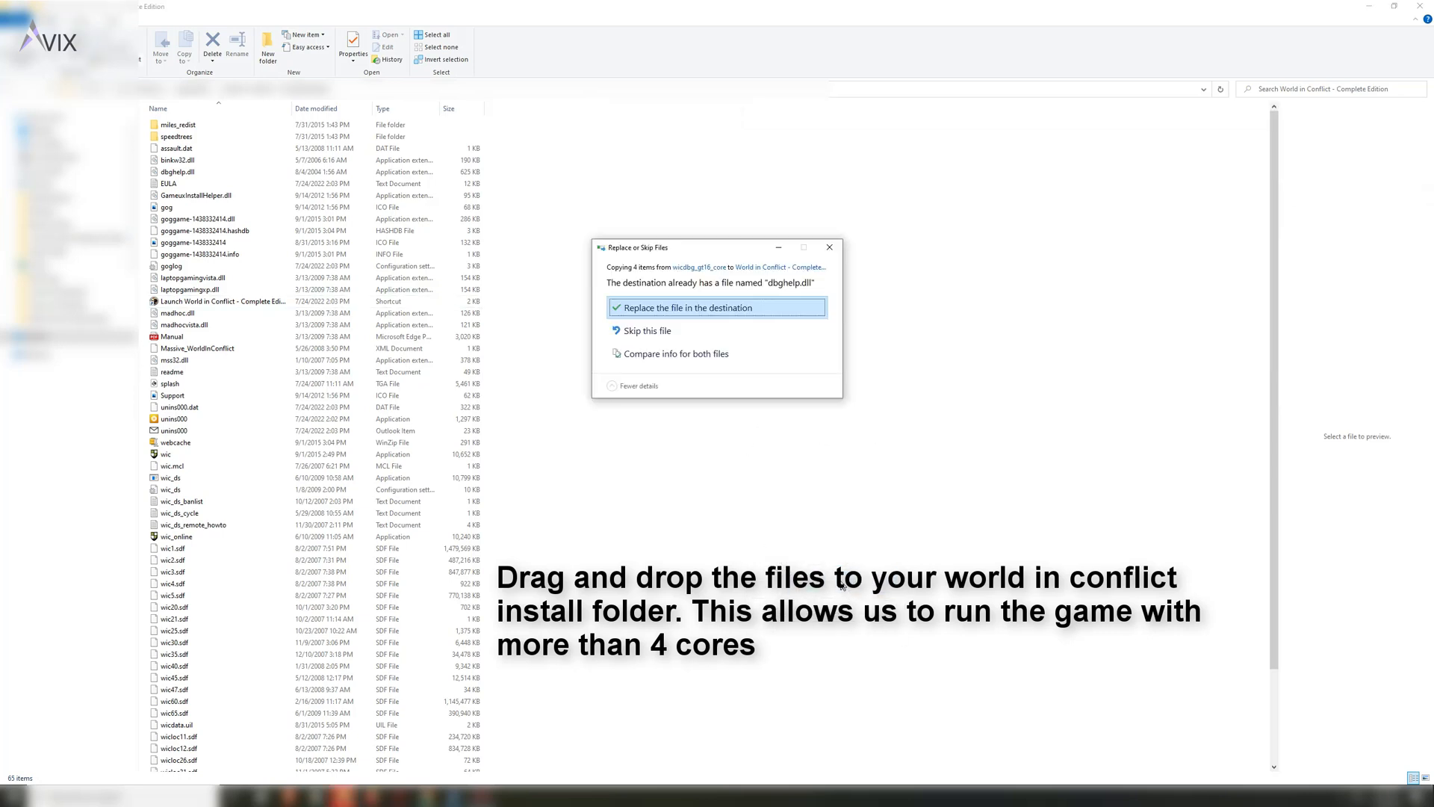
{"action": "left_click", "coordinate": [685, 307]}
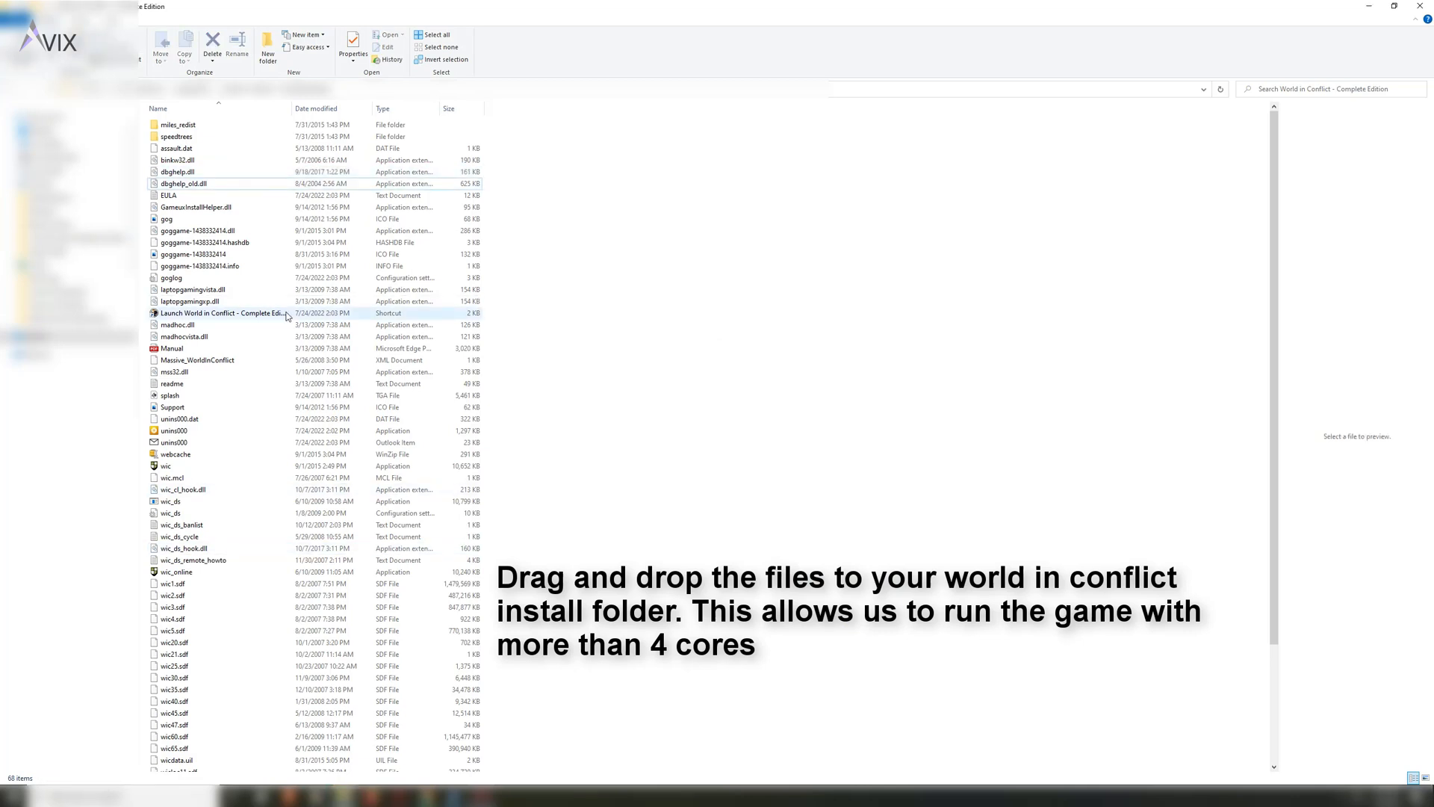
Launch World in Conflict - Complete Edition from the install folder shortcut
{"action": "double_click", "coordinate": [220, 312]}
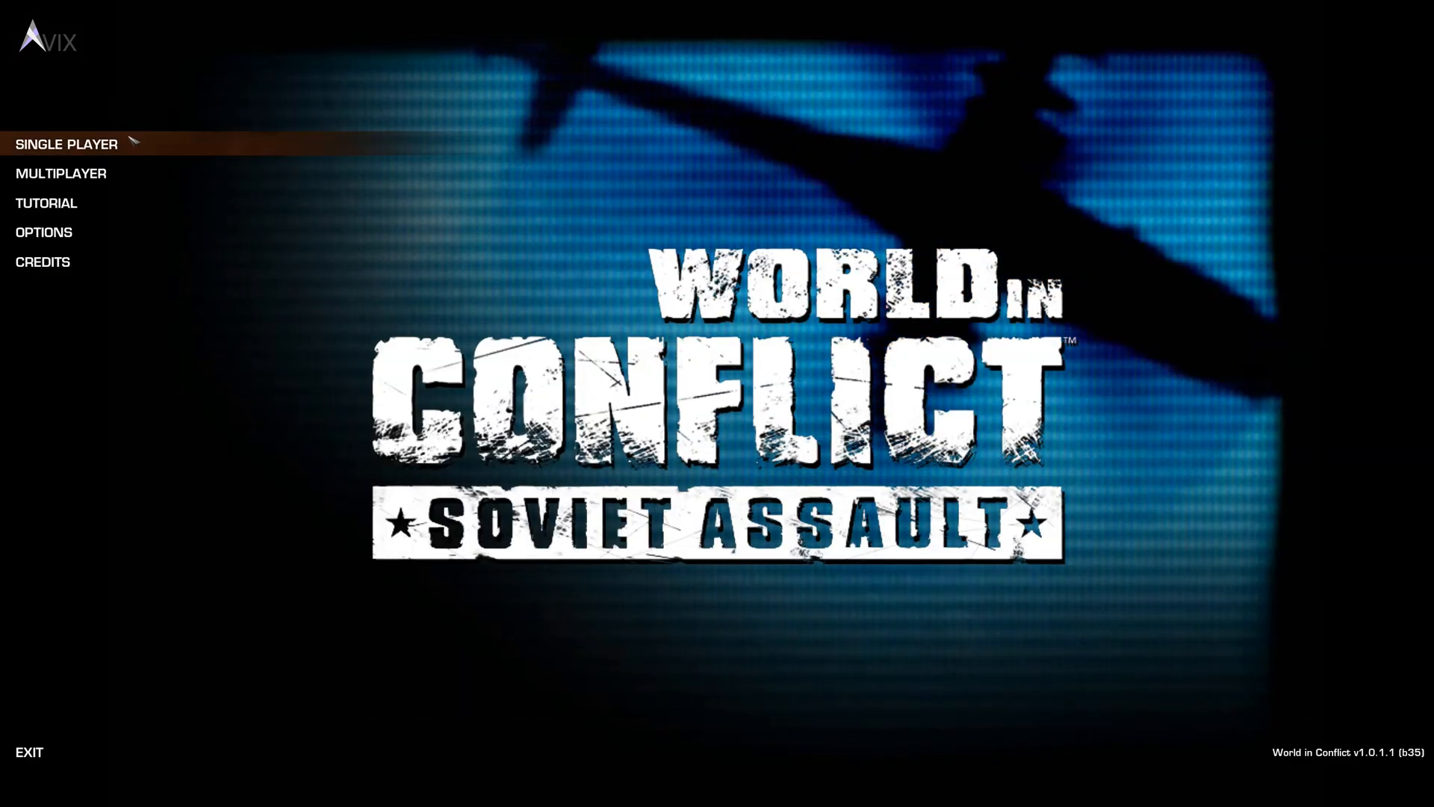
Try Single Player and Multiplayer, dismiss the CD-key prompt, then exit the game to Windows
{"action": "left_click", "coordinate": [66, 143]}
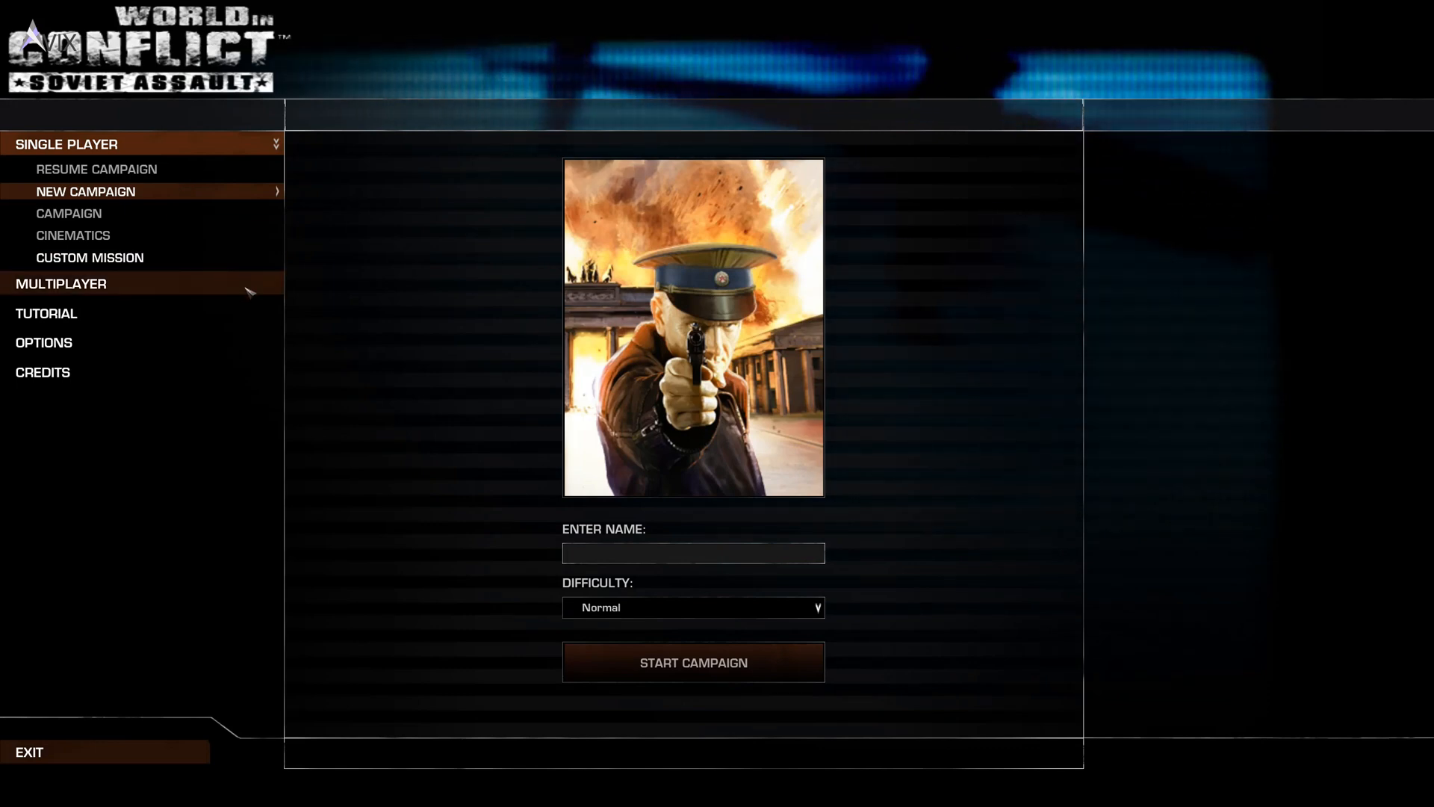
{"action": "left_click", "coordinate": [62, 284]}
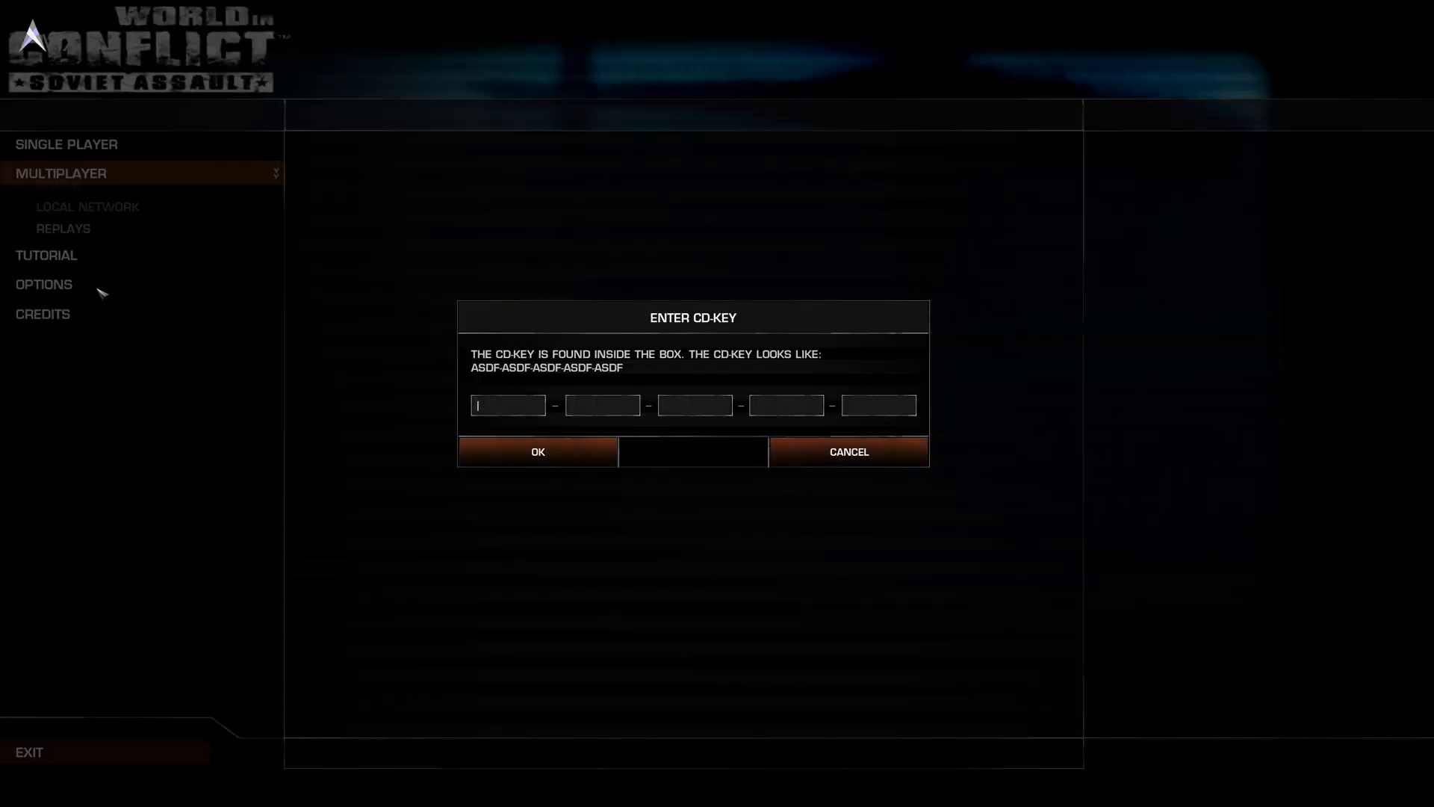
{"action": "left_click", "coordinate": [847, 451]}
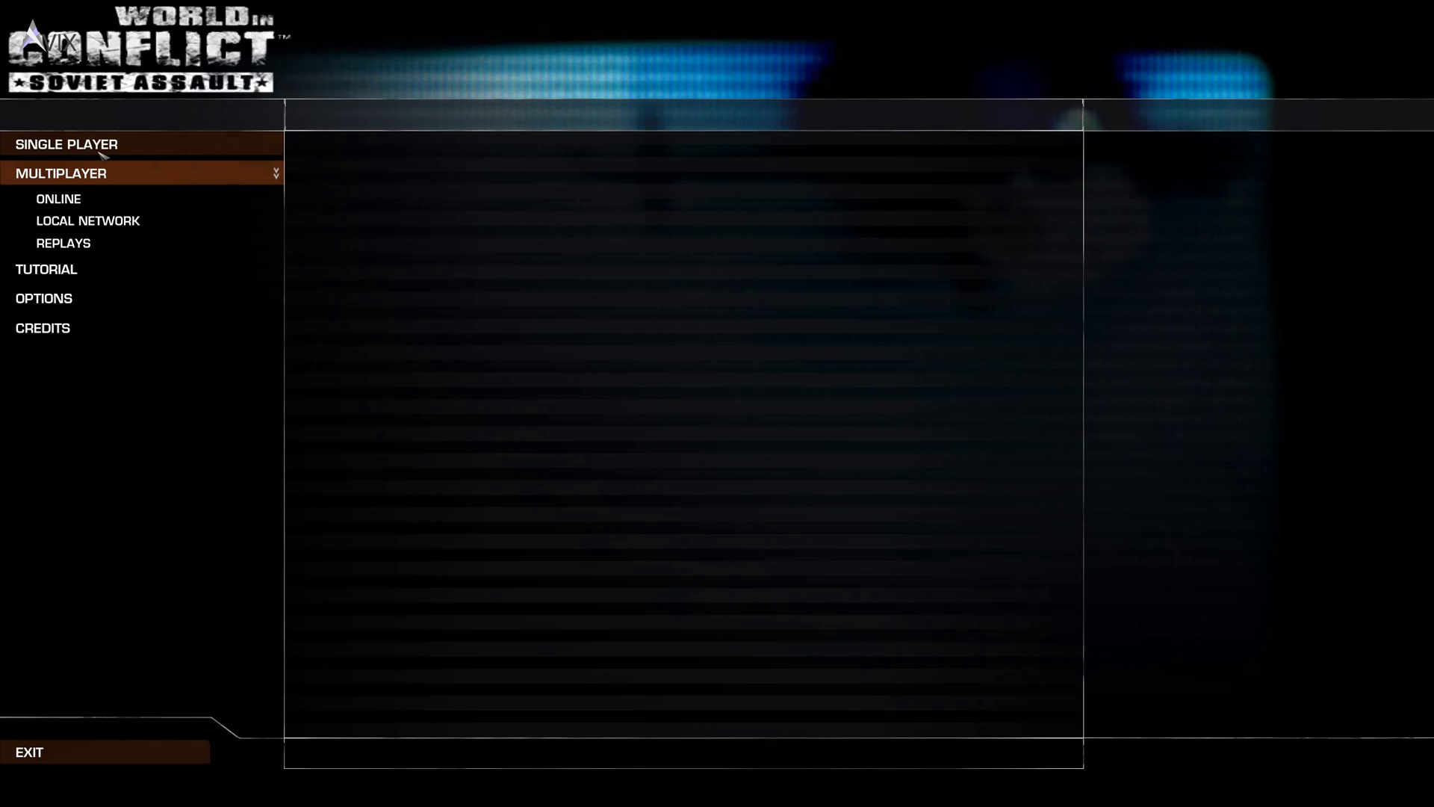
{"action": "left_click", "coordinate": [66, 144]}
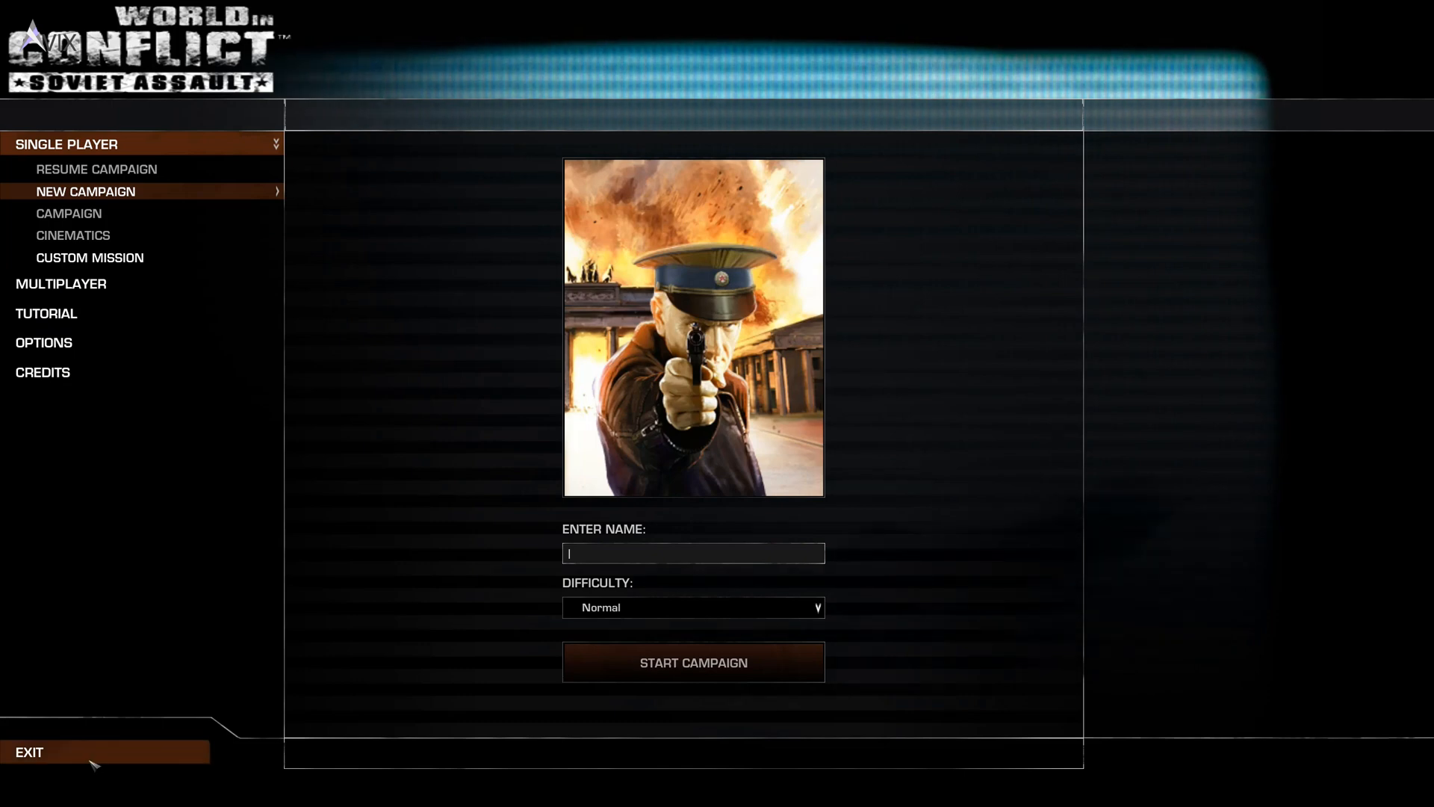
{"action": "left_click", "coordinate": [29, 751]}
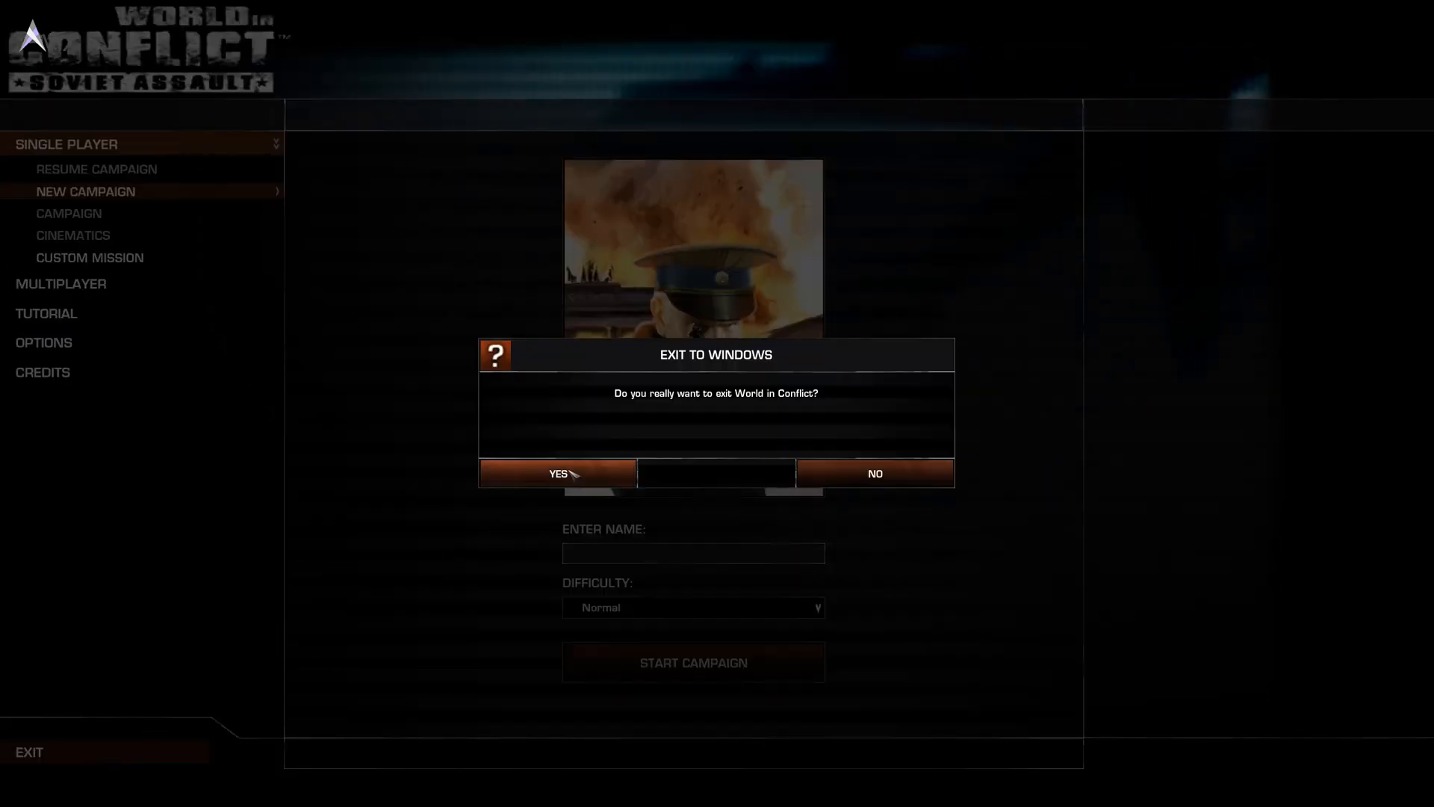
{"action": "left_click", "coordinate": [557, 473]}
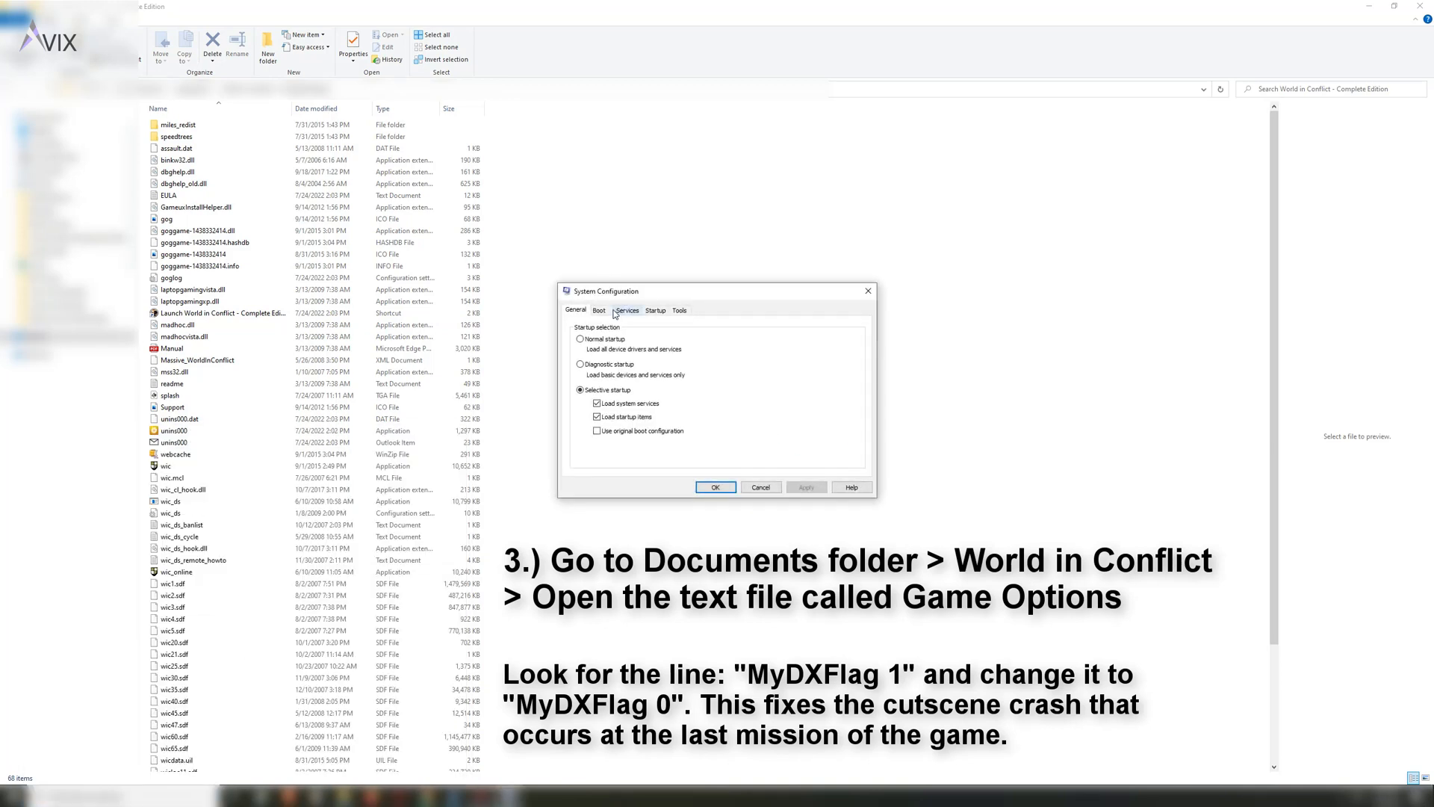
Set Boot > Advanced options to 4 processors, then open the Game Options file
{"action": "left_click", "coordinate": [627, 309]}
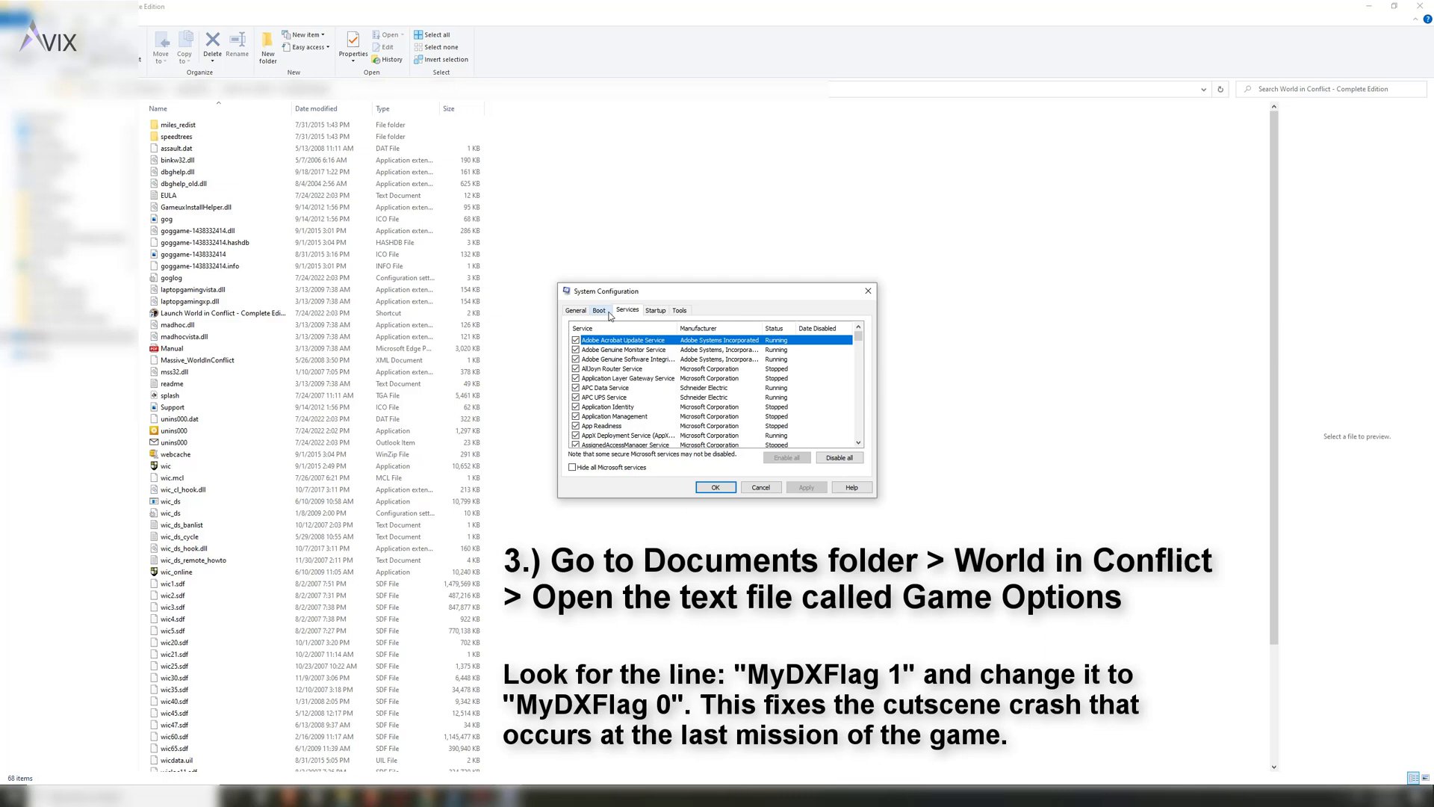
{"action": "left_click", "coordinate": [598, 309]}
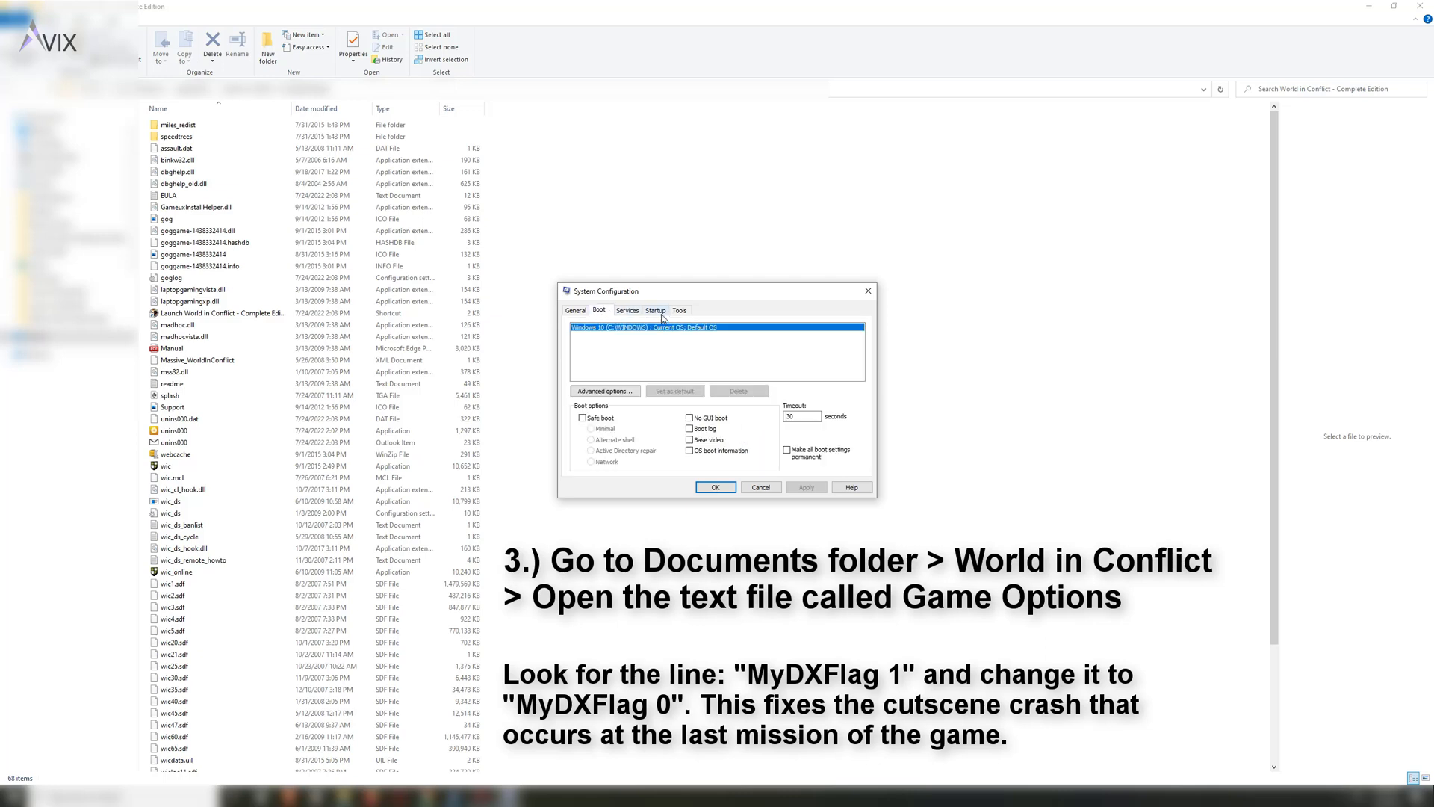
{"action": "left_click", "coordinate": [604, 391]}
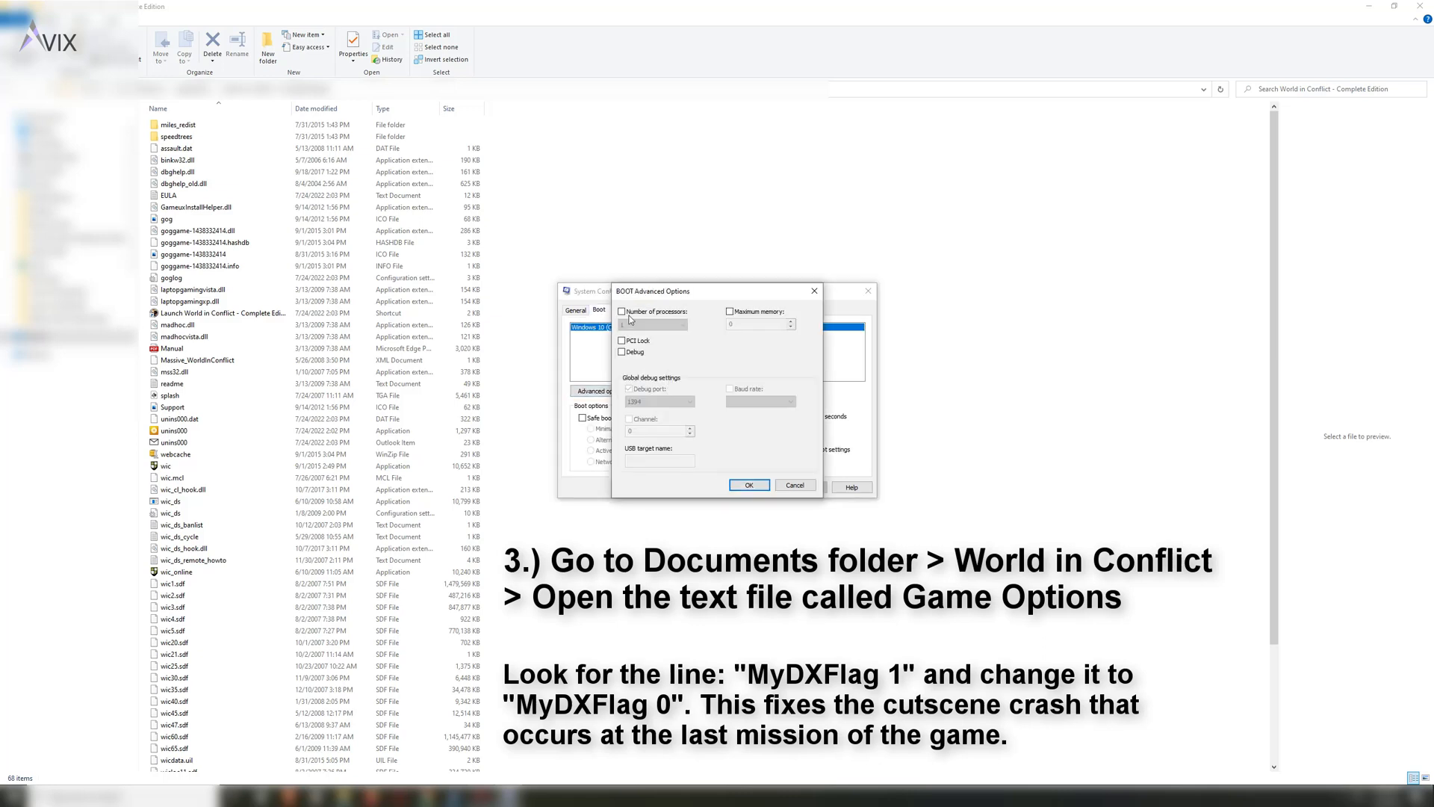
{"action": "left_click", "coordinate": [623, 310]}
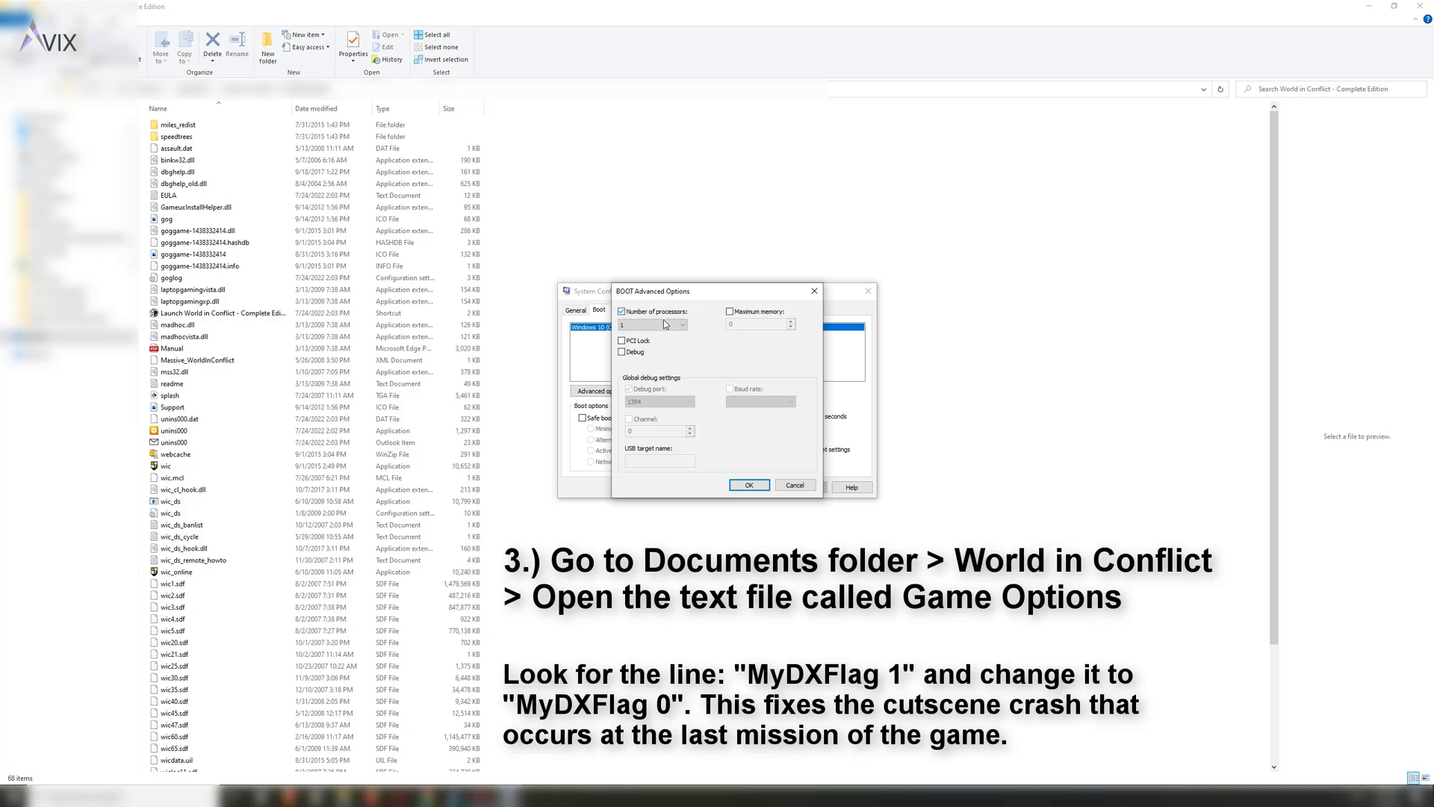
{"action": "left_click", "coordinate": [681, 325]}
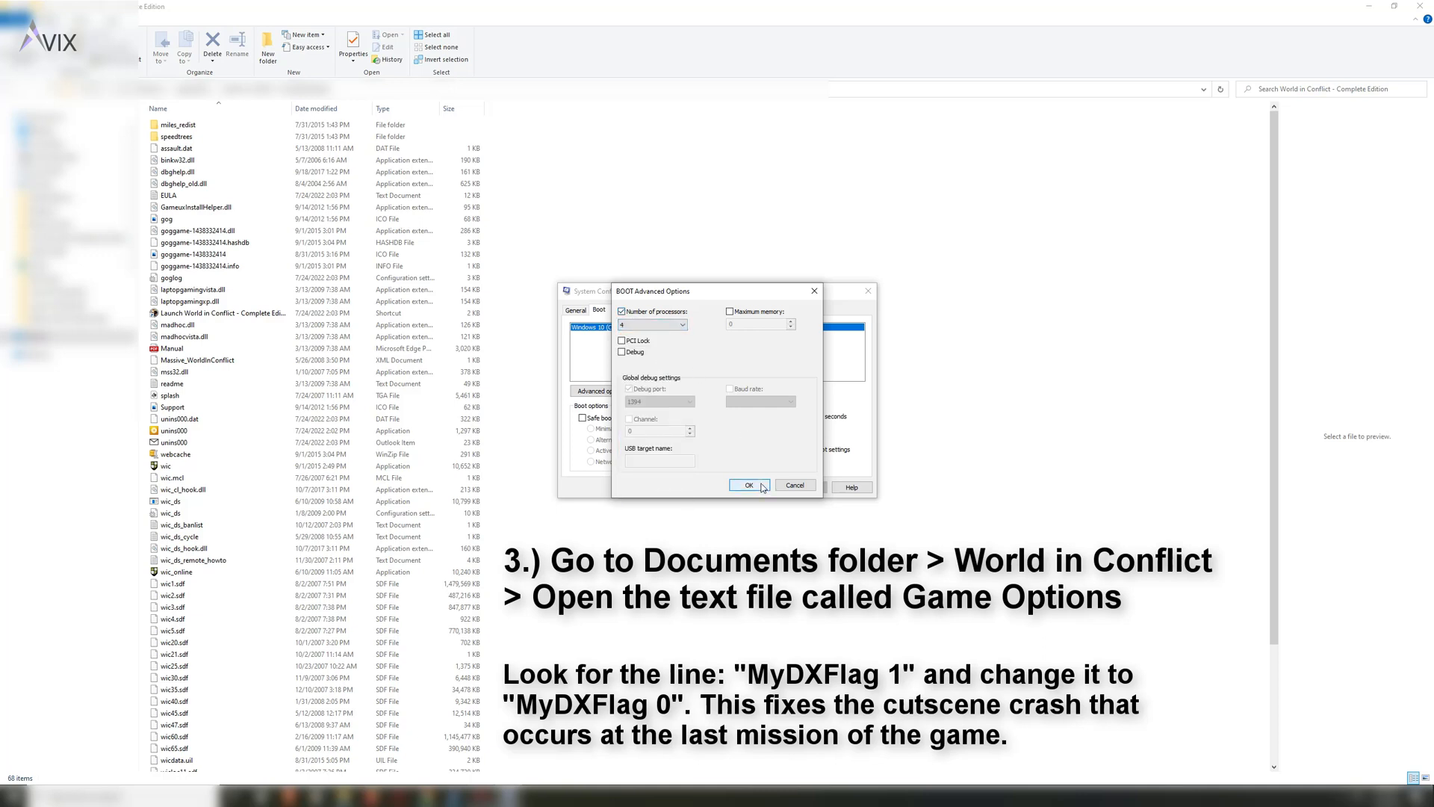
{"action": "left_click", "coordinate": [749, 484]}
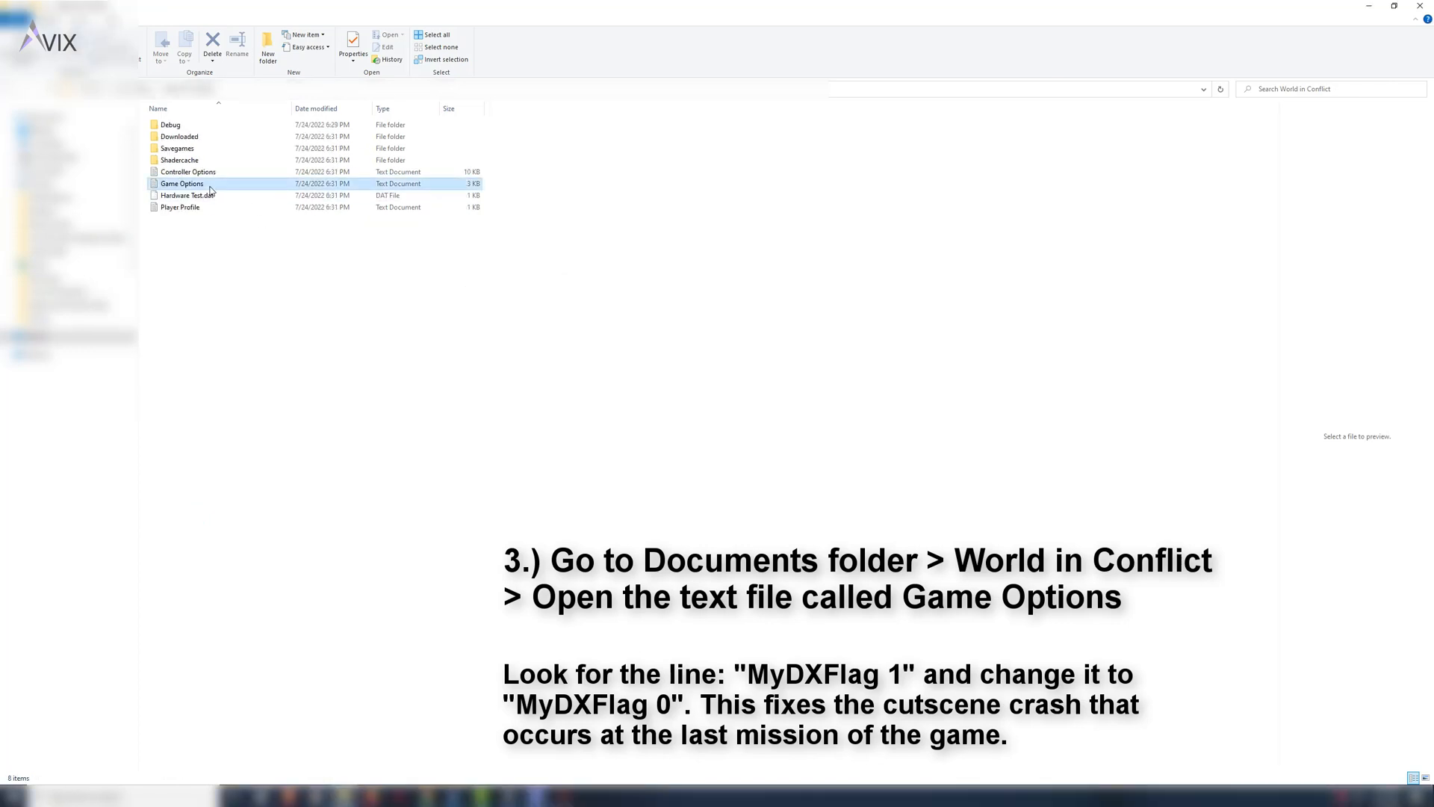
{"action": "double_click", "coordinate": [181, 183]}
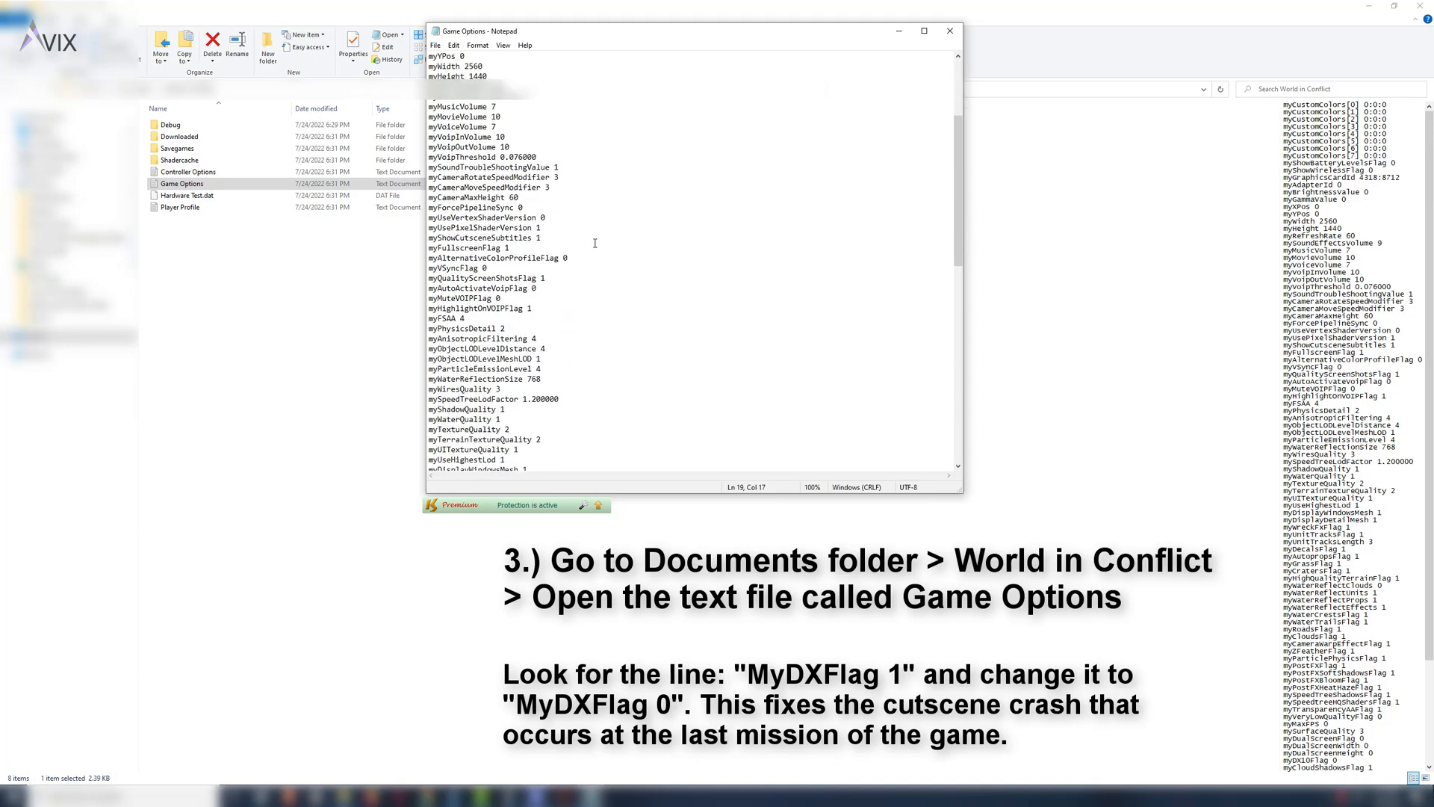
Find the myDX10Flag line, confirm its value is 0, and close Notepad
{"action": "scroll", "scroll_direction": "down", "scroll_amount": 3}
{"action": "type", "text": "myDx10"}
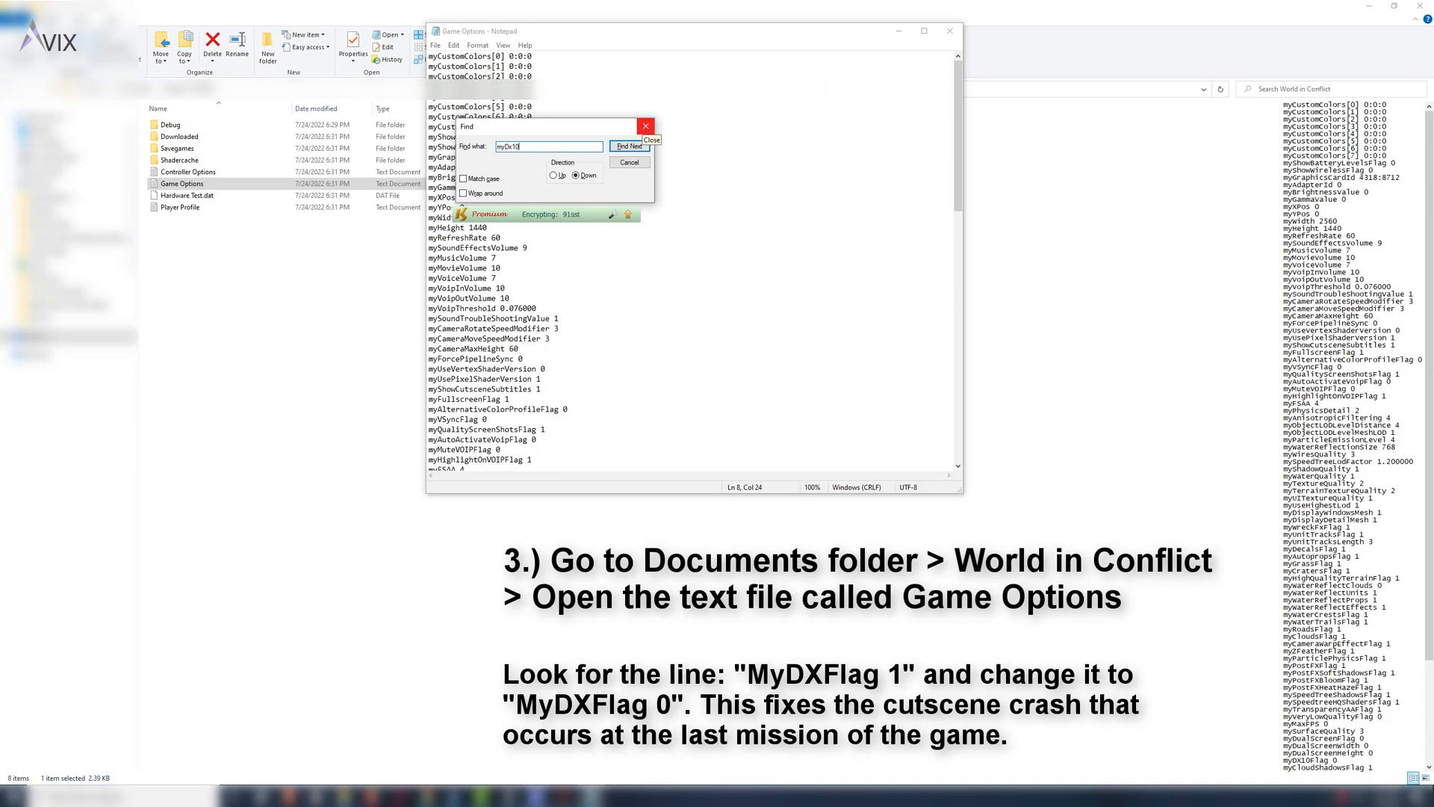
{"action": "left_click", "coordinate": [629, 147]}
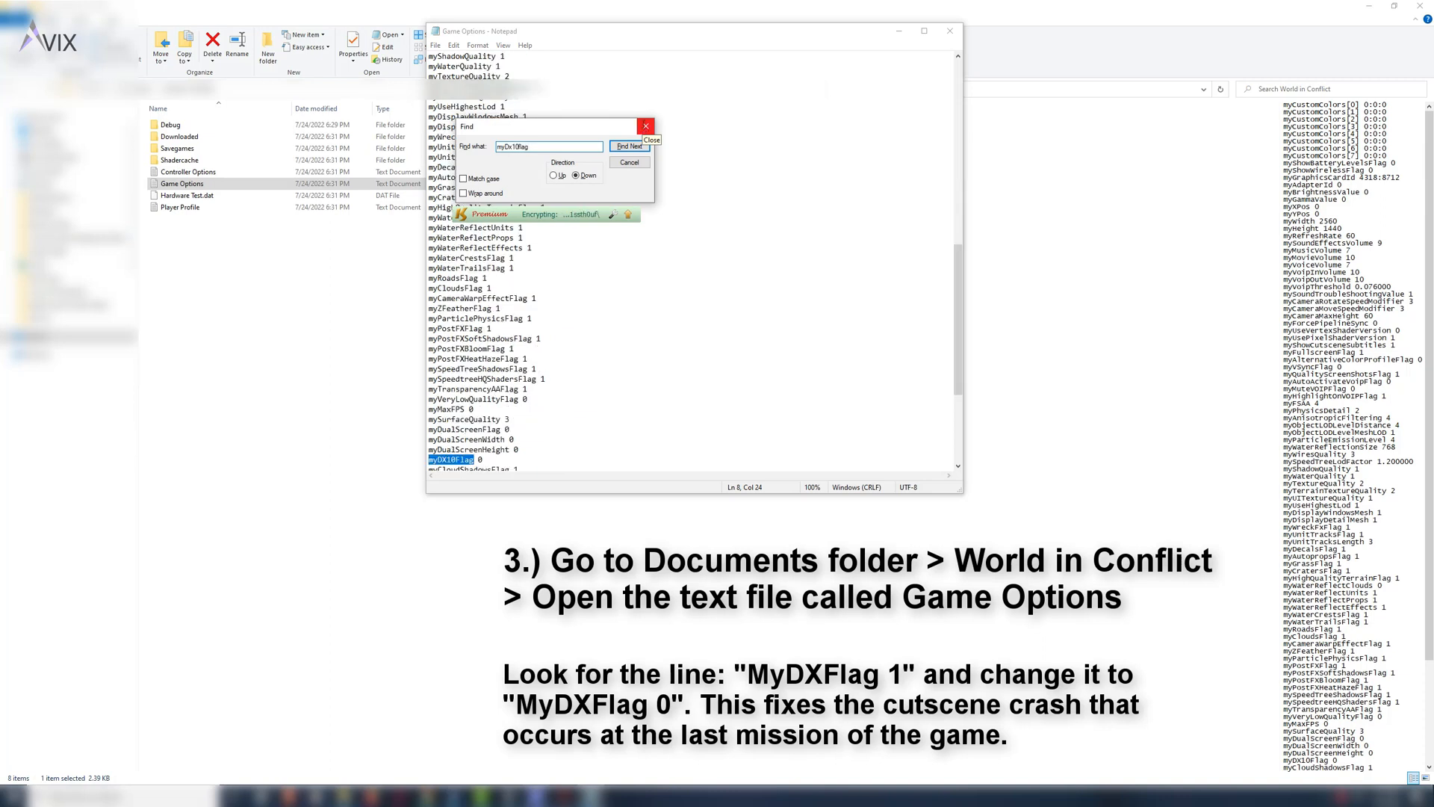
{"action": "left_click", "coordinate": [628, 146]}
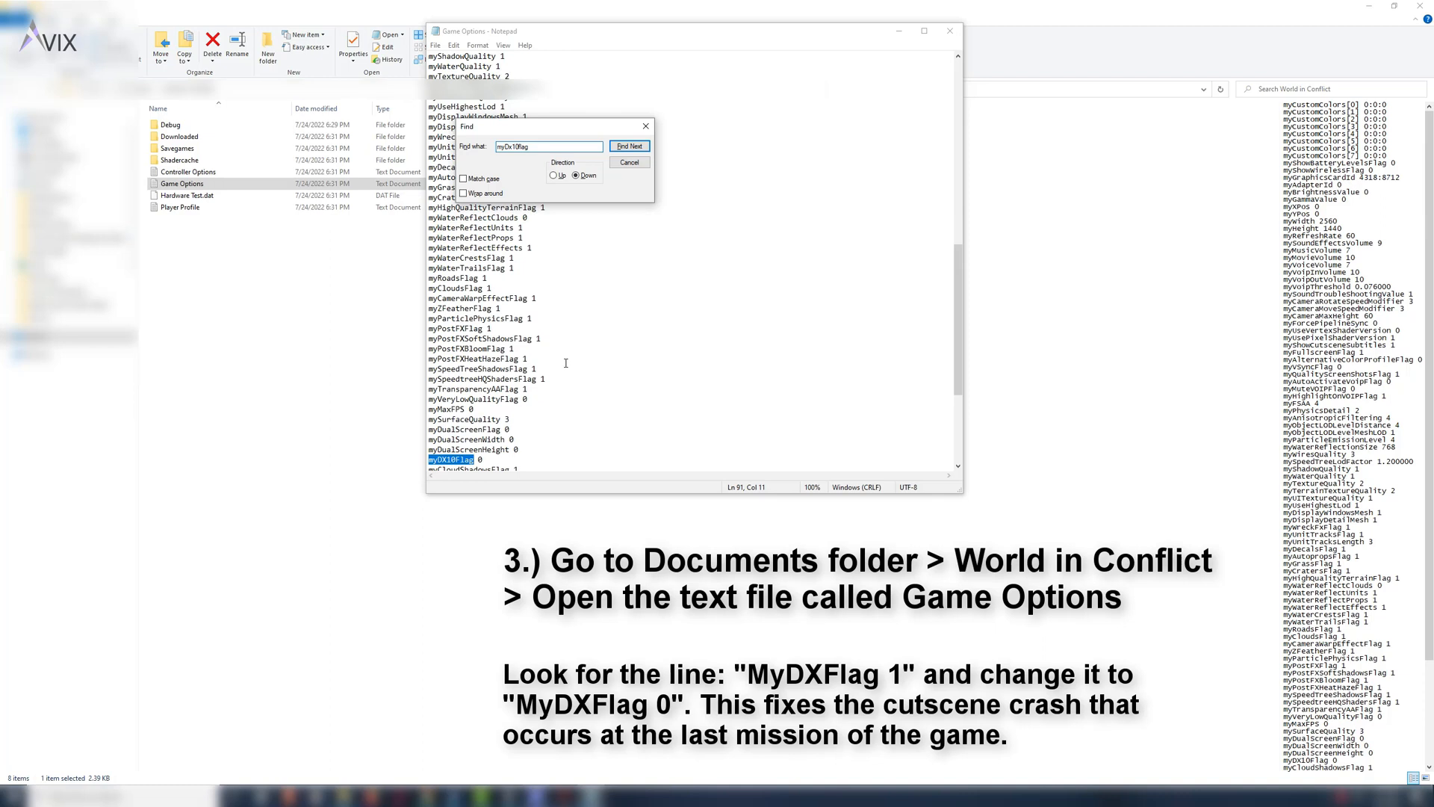
{"action": "left_click", "coordinate": [628, 147]}
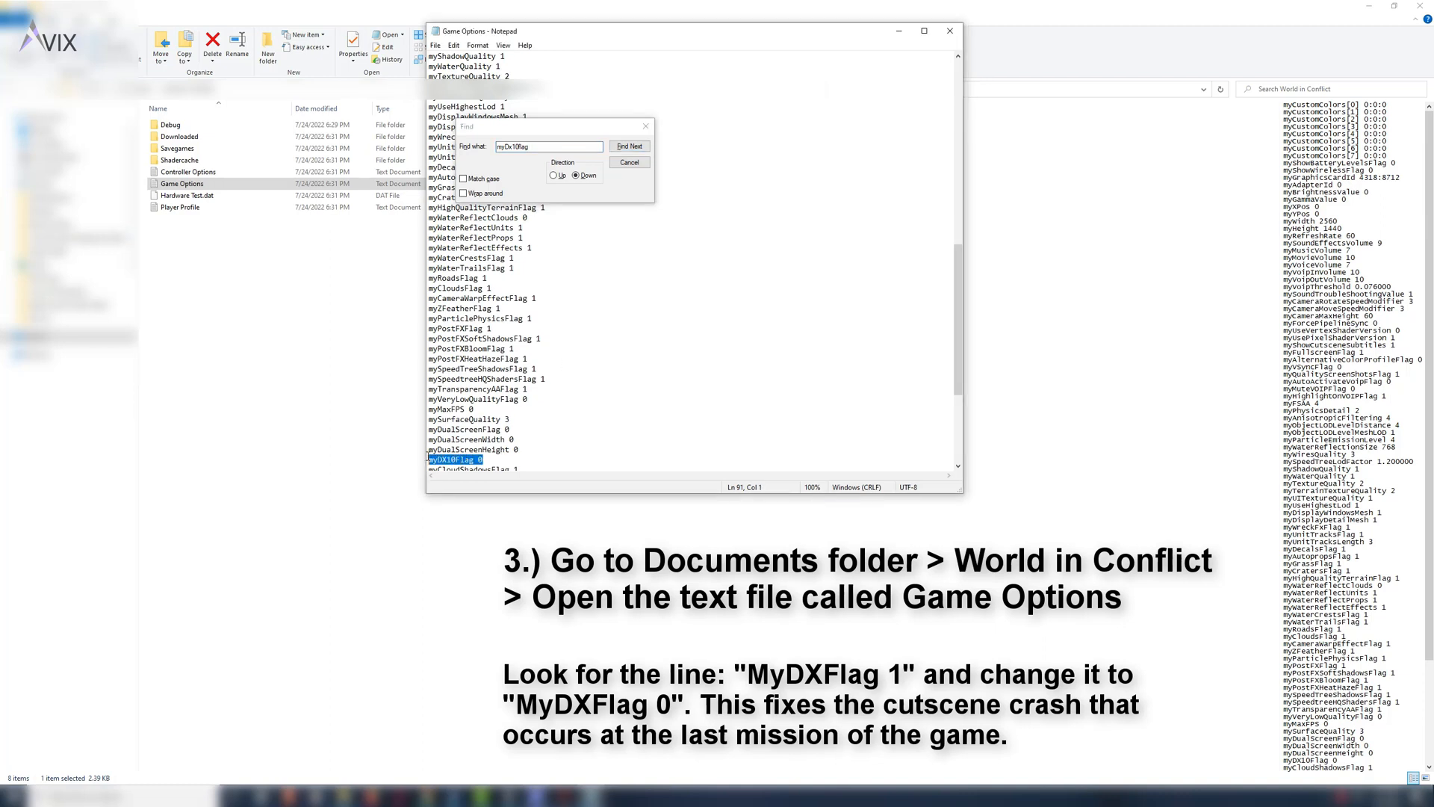
{"action": "left_click", "coordinate": [628, 145]}
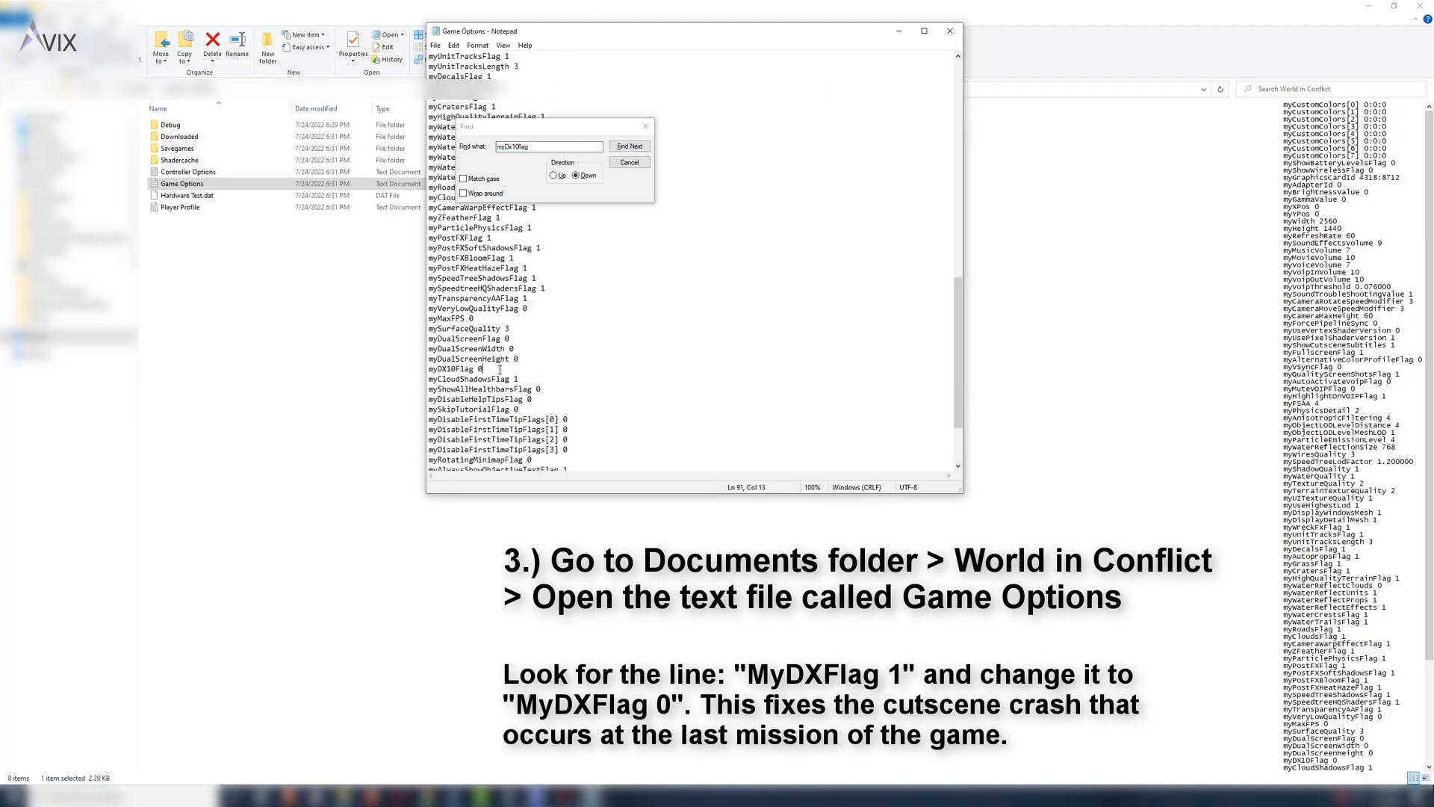
{"action": "left_click", "coordinate": [629, 146]}
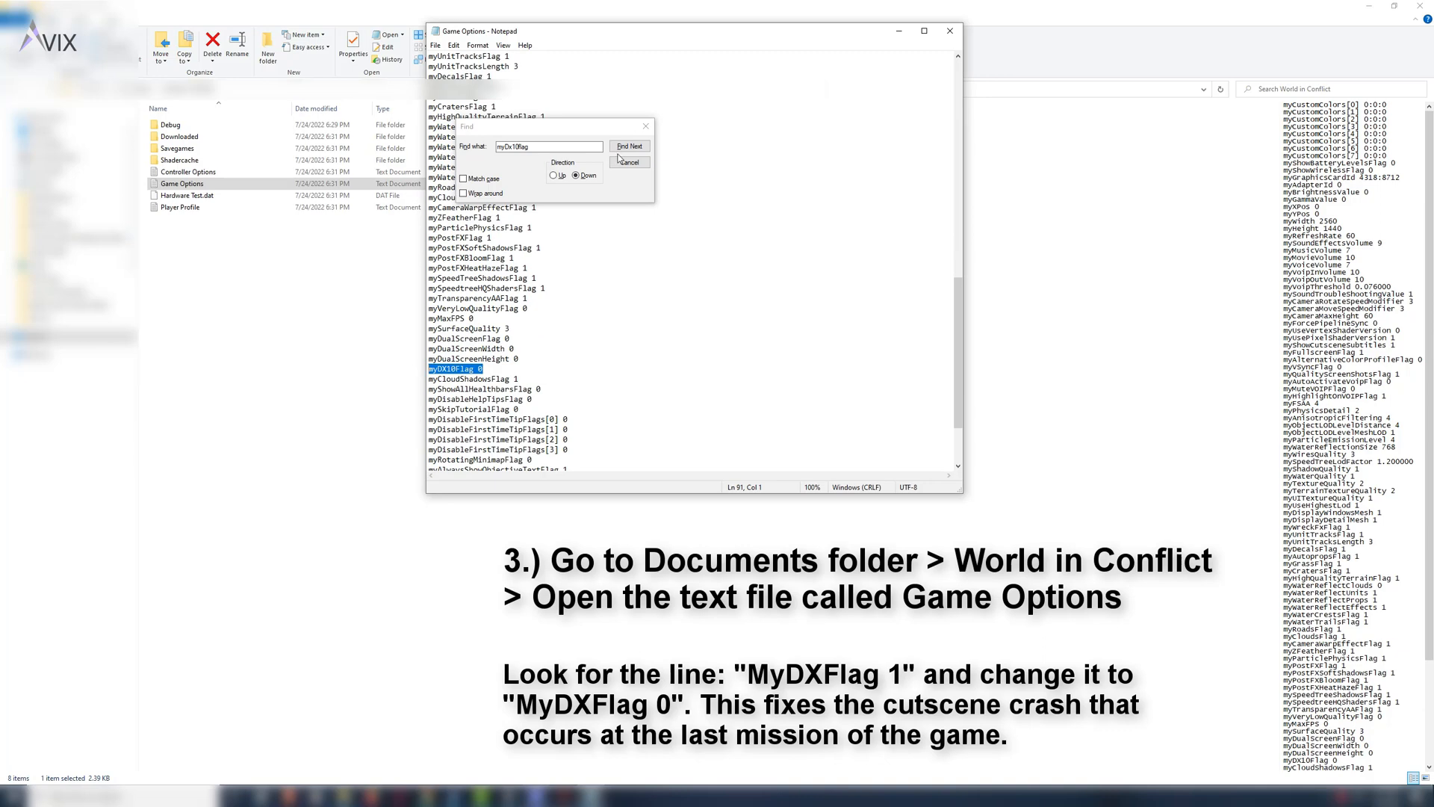
{"action": "left_click", "coordinate": [629, 162]}
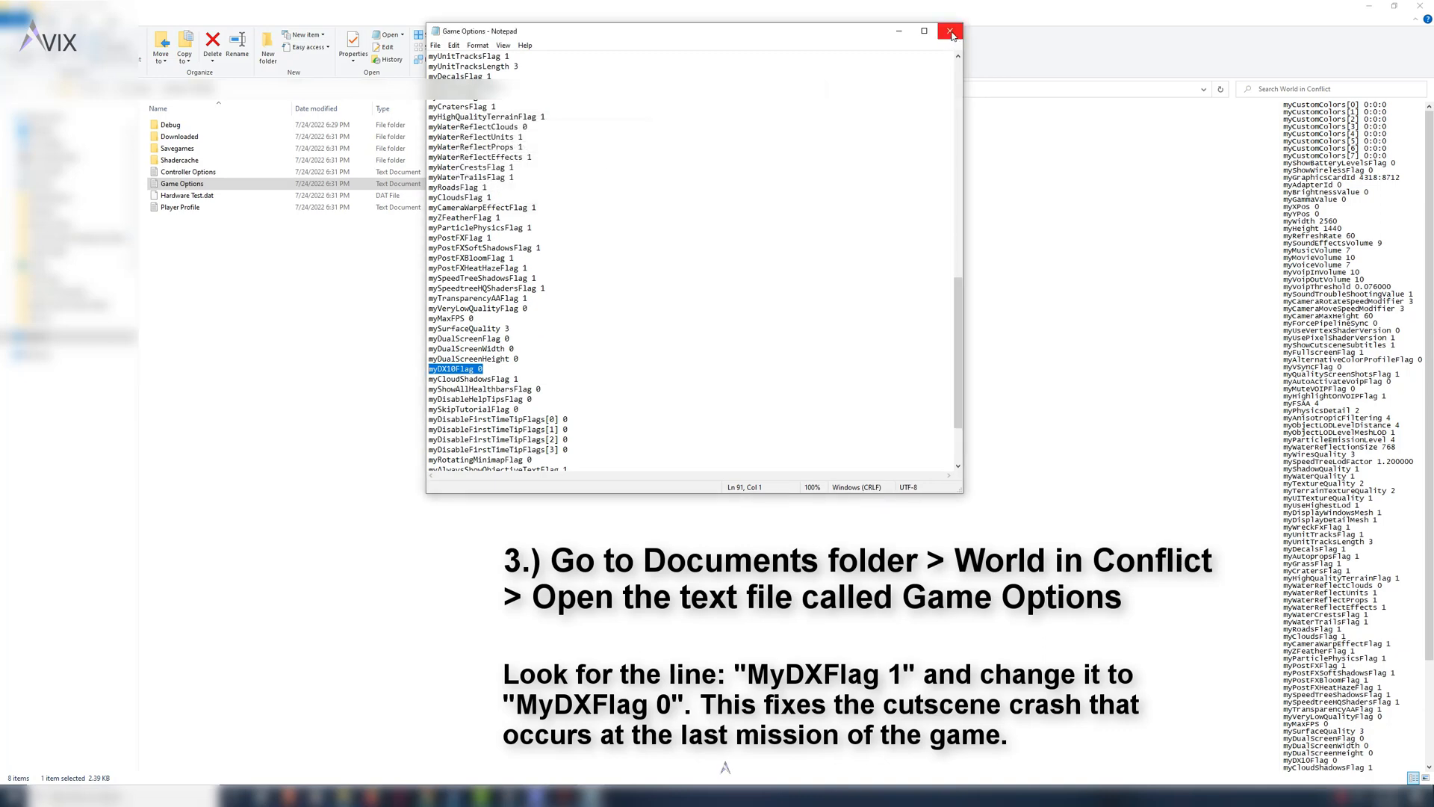
{"action": "left_click", "coordinate": [950, 30]}
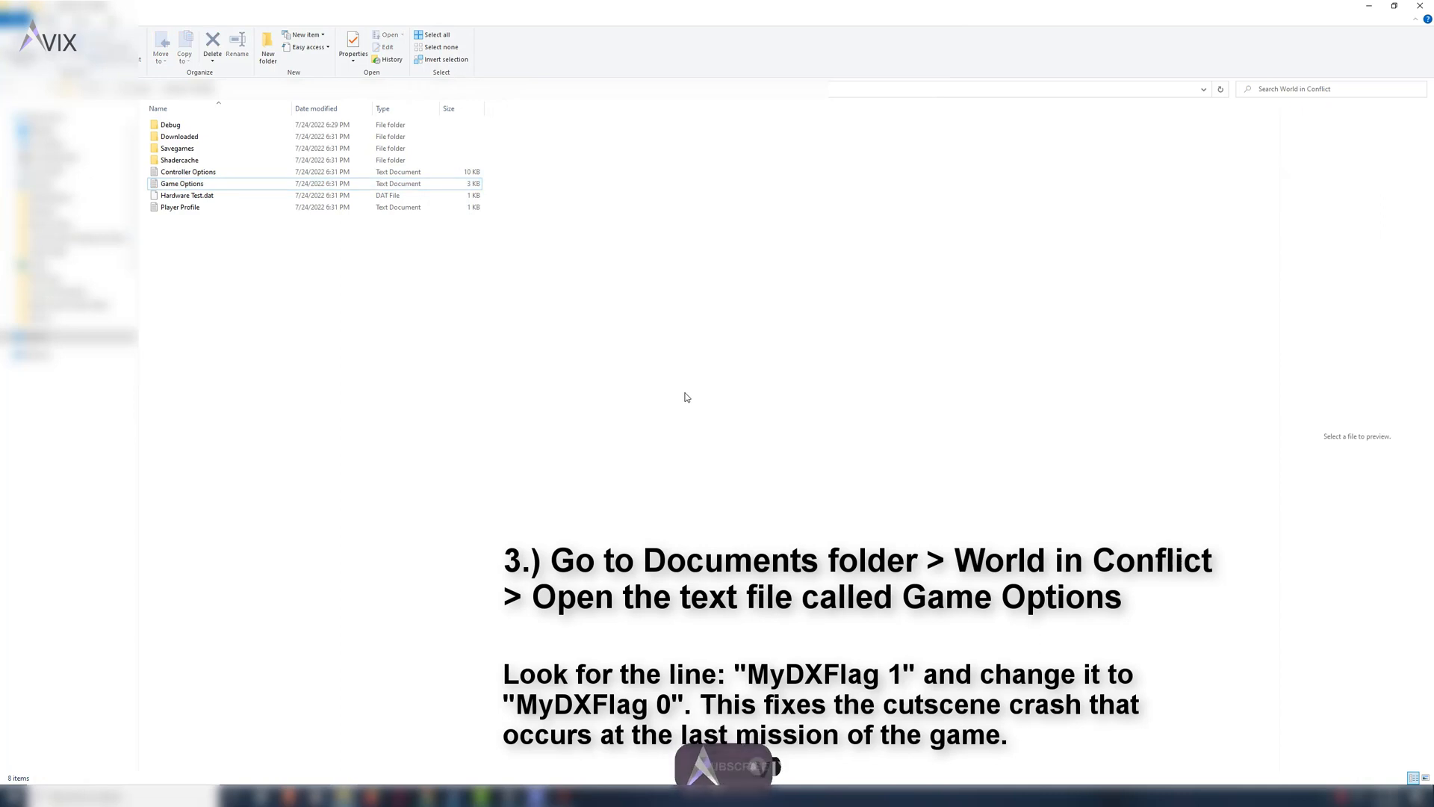